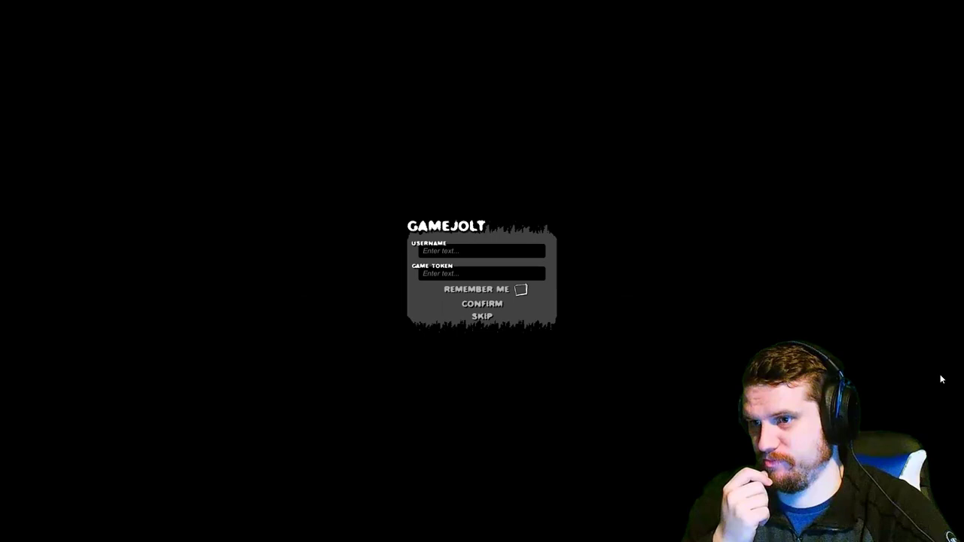
click(481, 316)
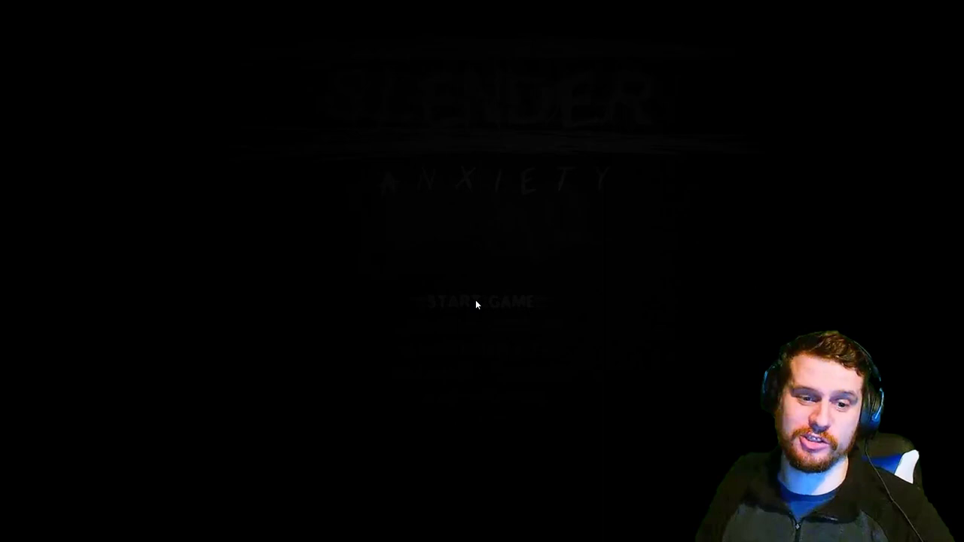
click(479, 304)
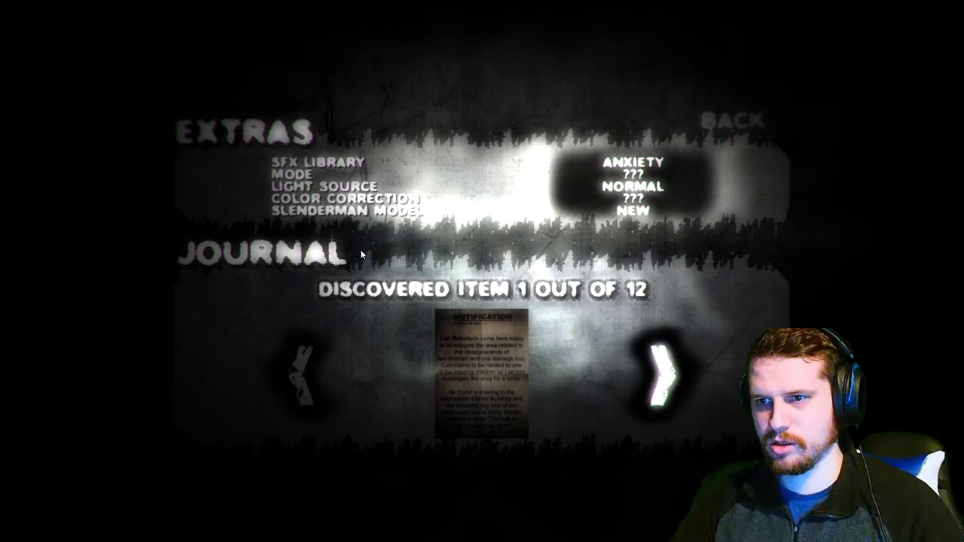
click(726, 122)
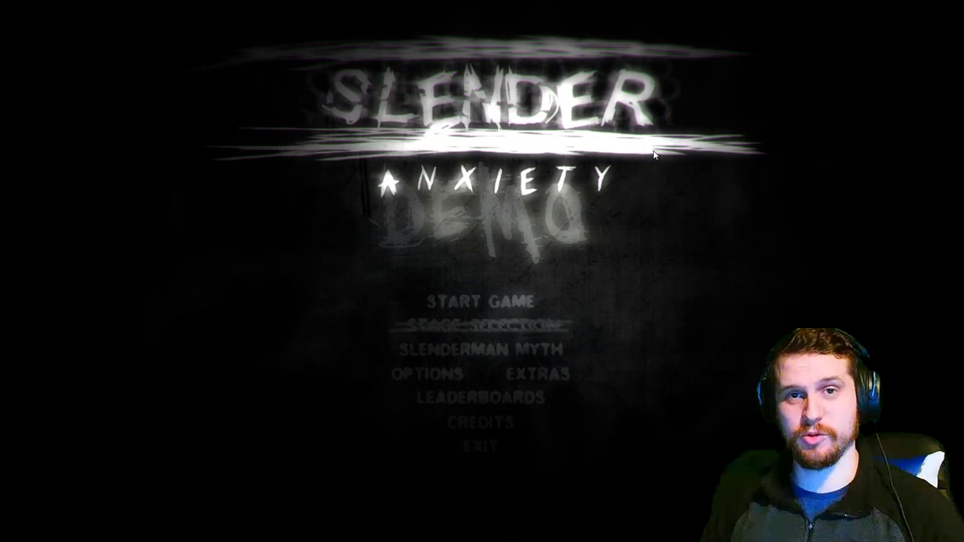